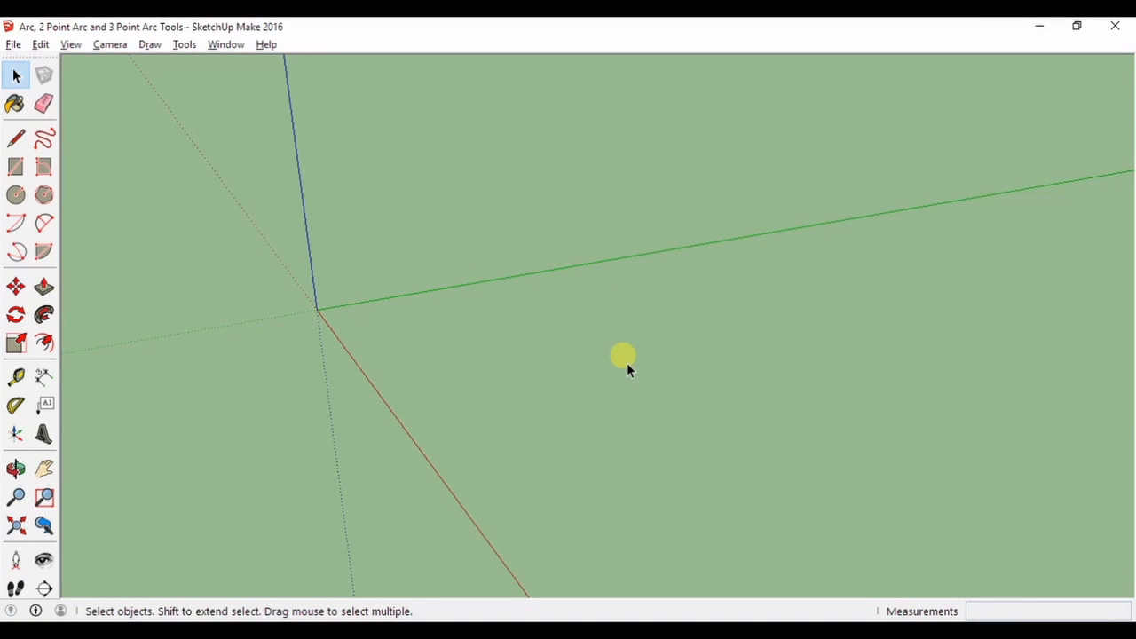
{"action": "mouse_move", "coordinate": [335, 348]}
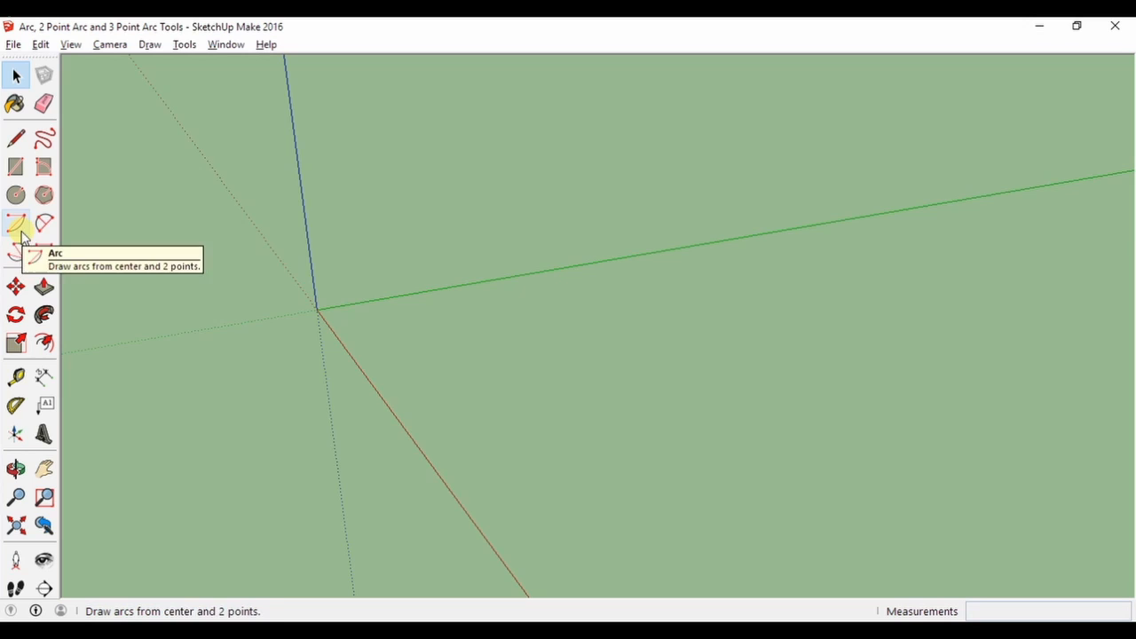
{"action": "mouse_move", "coordinate": [16, 252]}
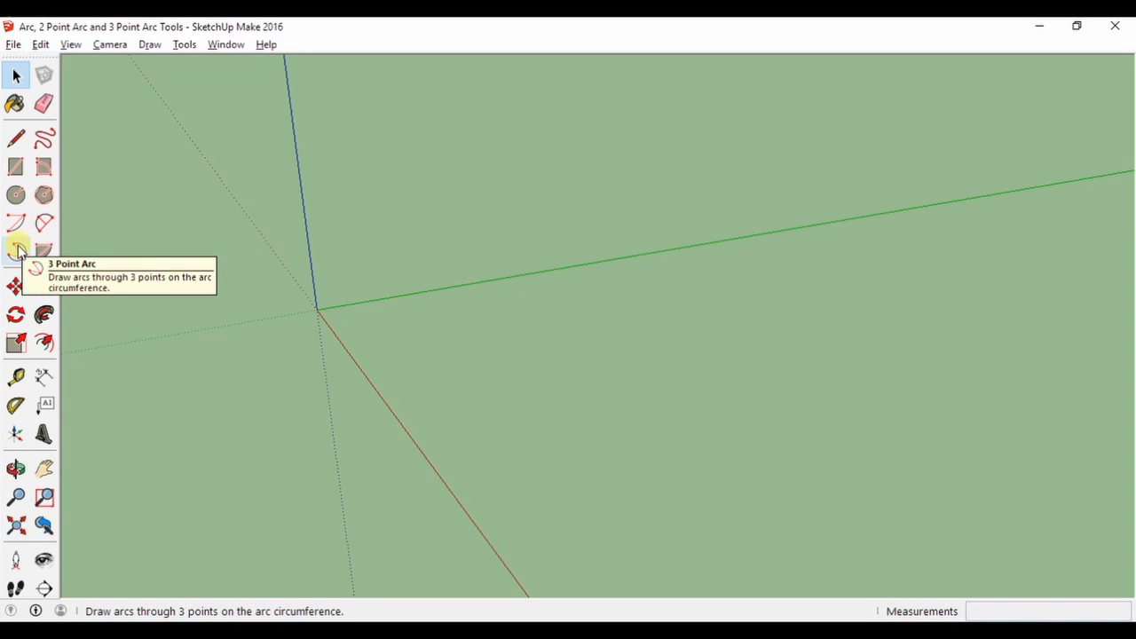
- With the Arc tool, place the arc's centre and its starting point to the right of the origin
{"action": "left_click", "coordinate": [16, 240]}
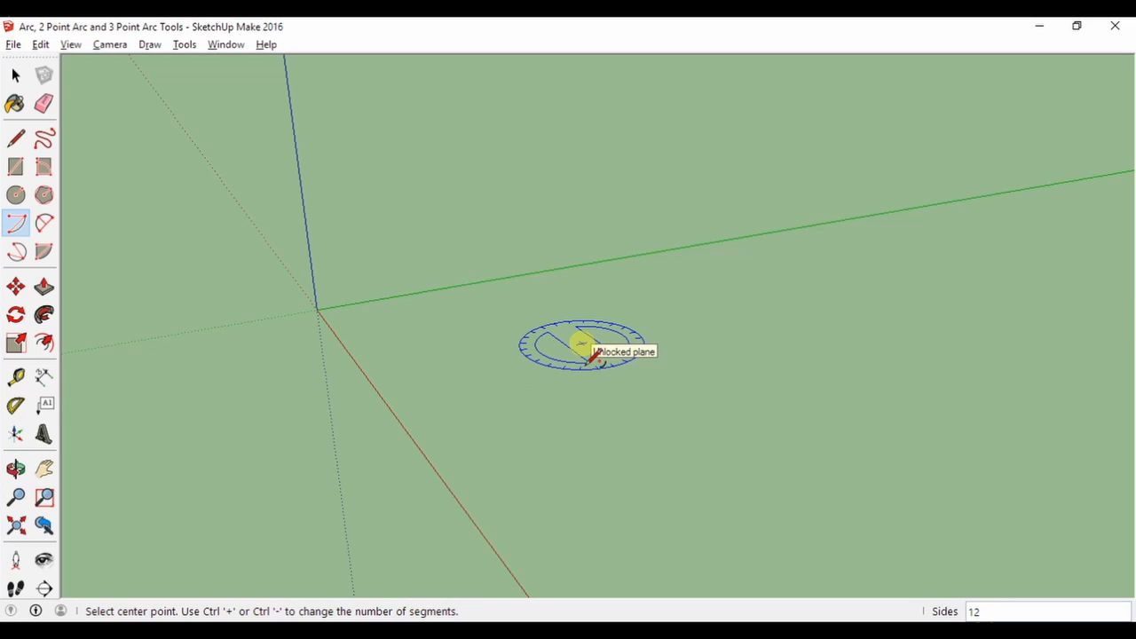
{"action": "left_click", "coordinate": [582, 346]}
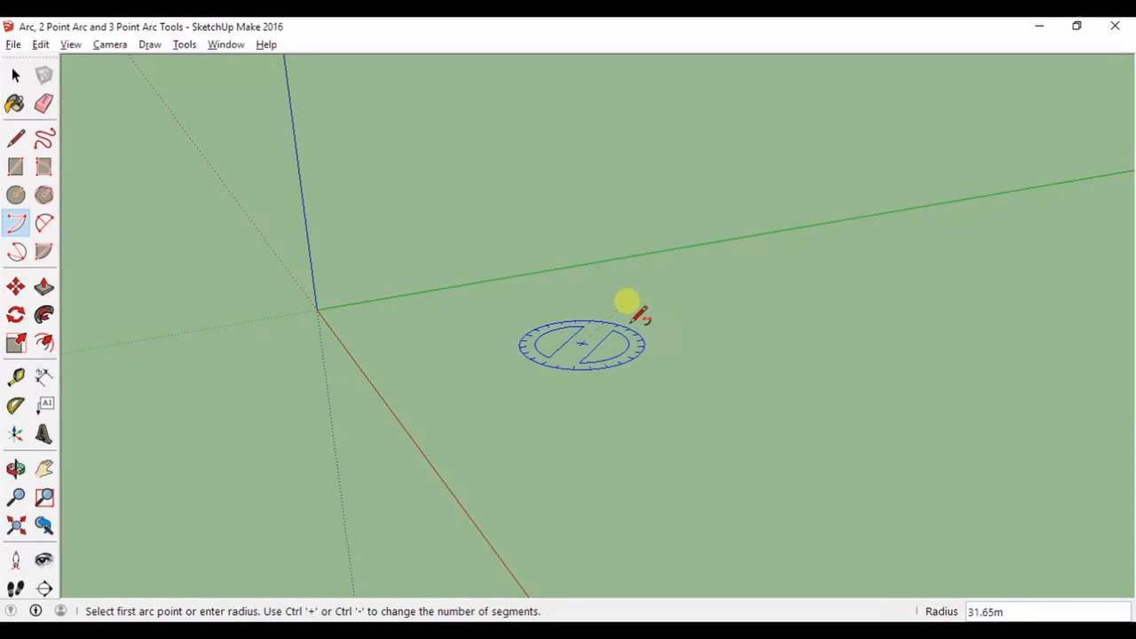
{"action": "mouse_move", "coordinate": [536, 408]}
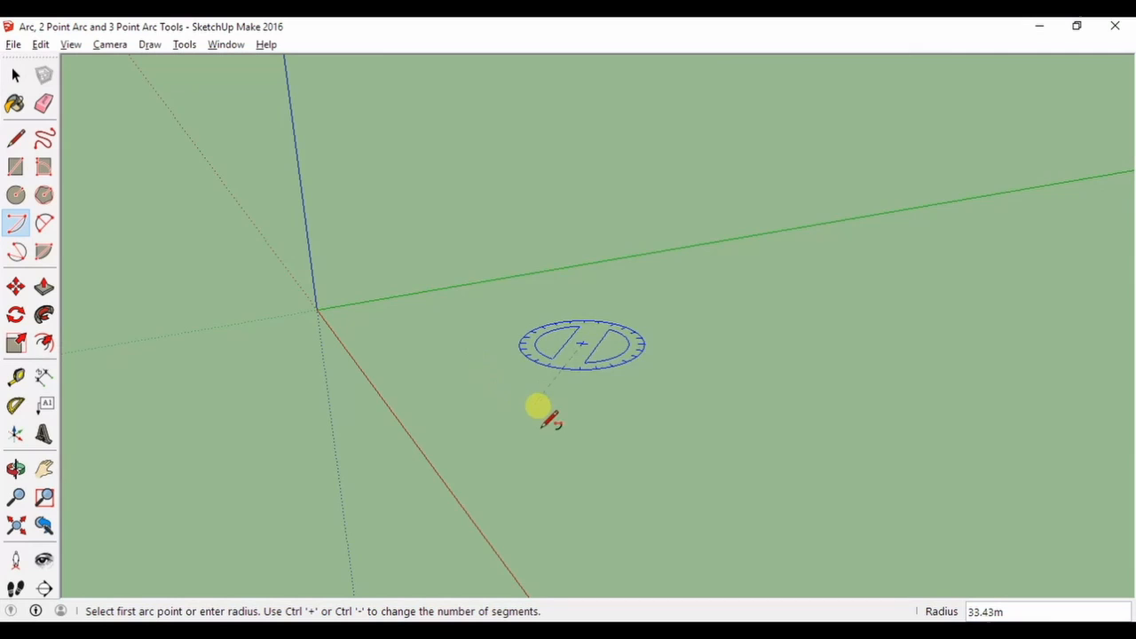
{"action": "mouse_move", "coordinate": [642, 394]}
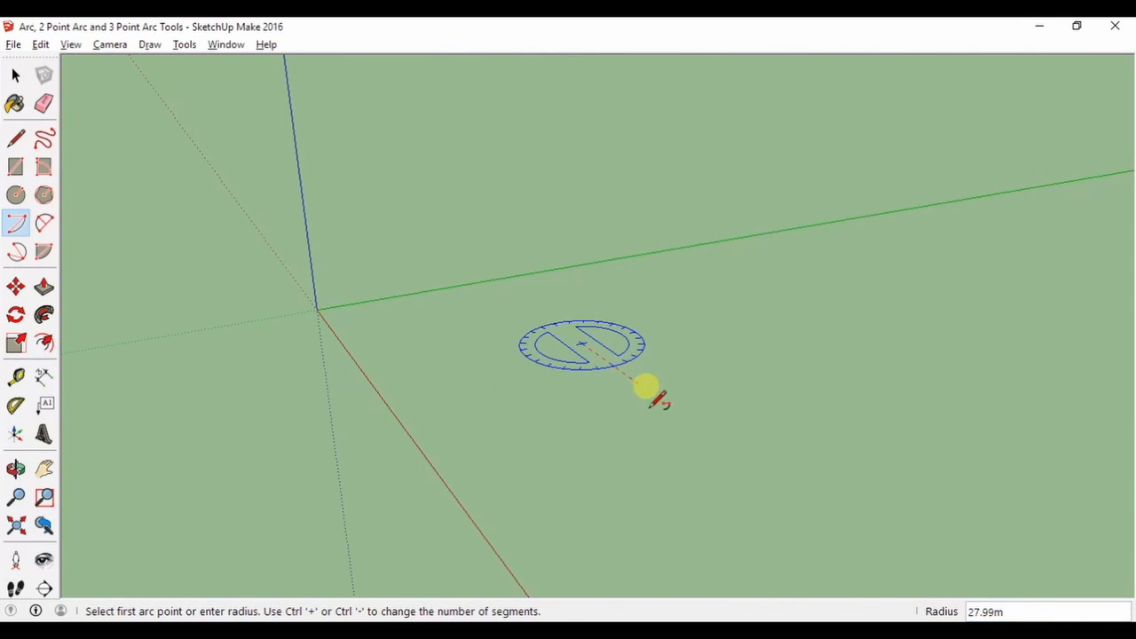
{"action": "mouse_move", "coordinate": [656, 398]}
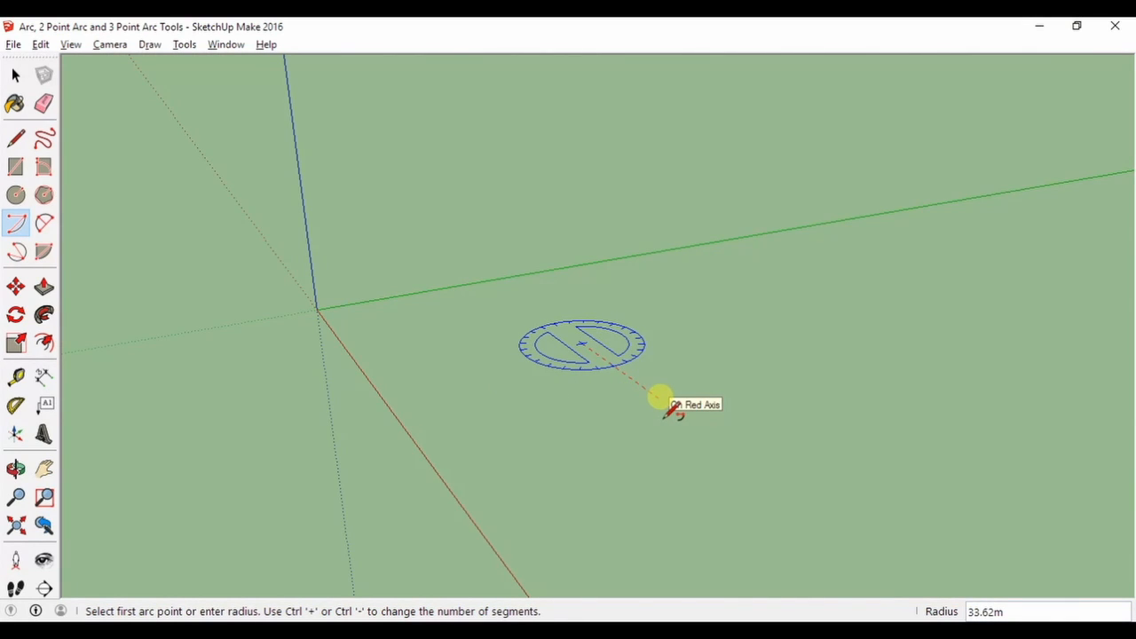
{"action": "left_click", "coordinate": [653, 399]}
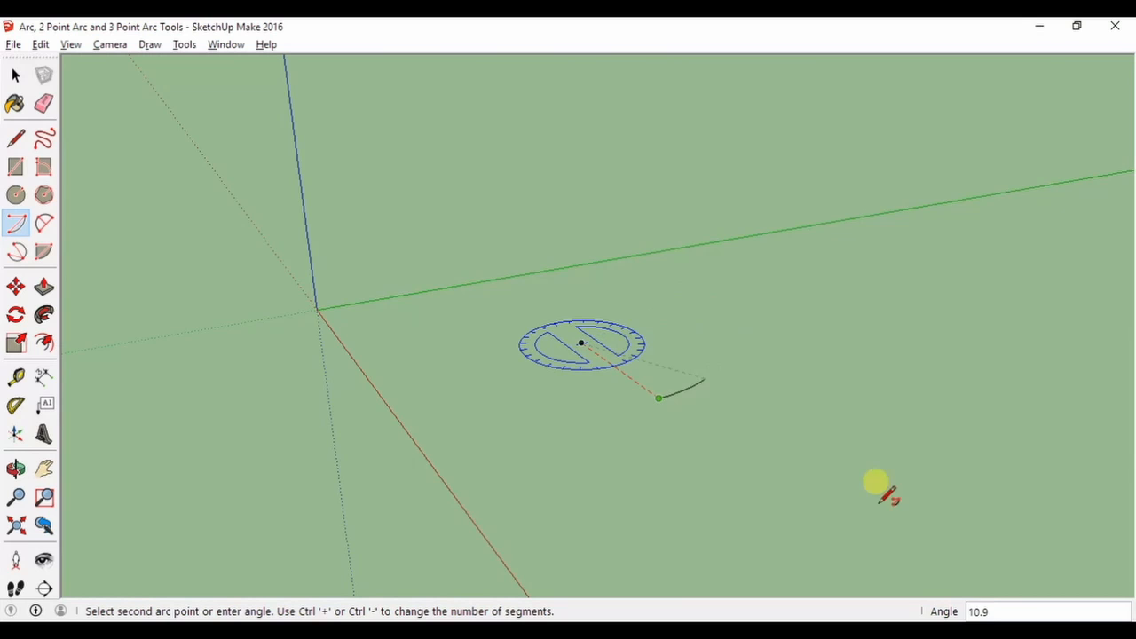
{"action": "mouse_move", "coordinate": [666, 334]}
{"action": "type", "text": "45"}
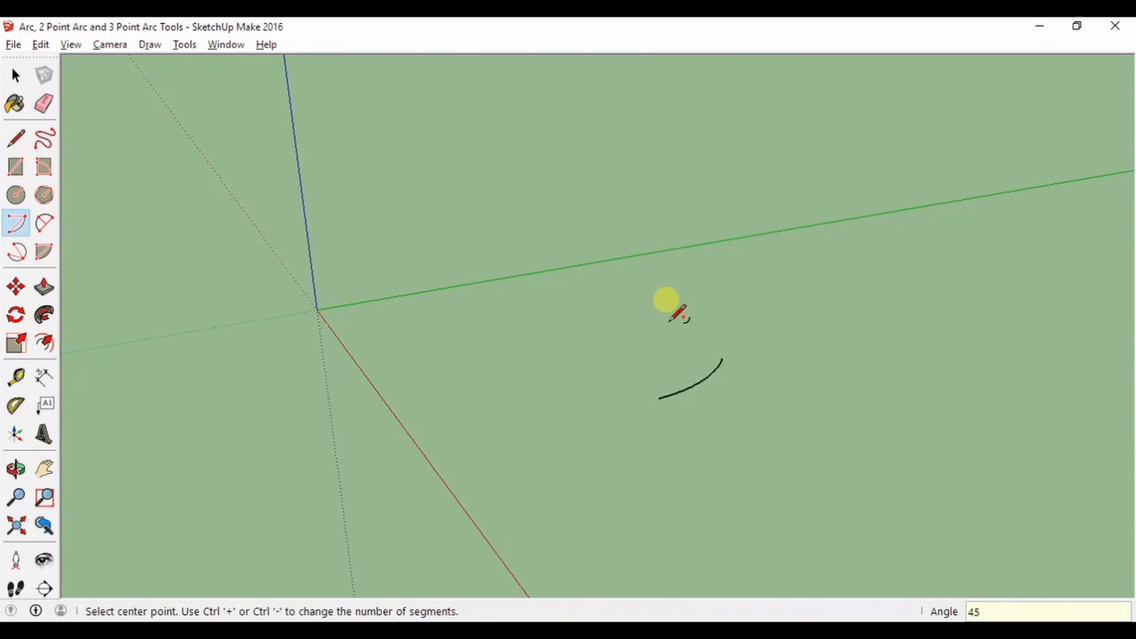
- With 2 Point Arc, finish the bulged arc above the first and set both ends of a new arc to its right
{"action": "left_click", "coordinate": [42, 218]}
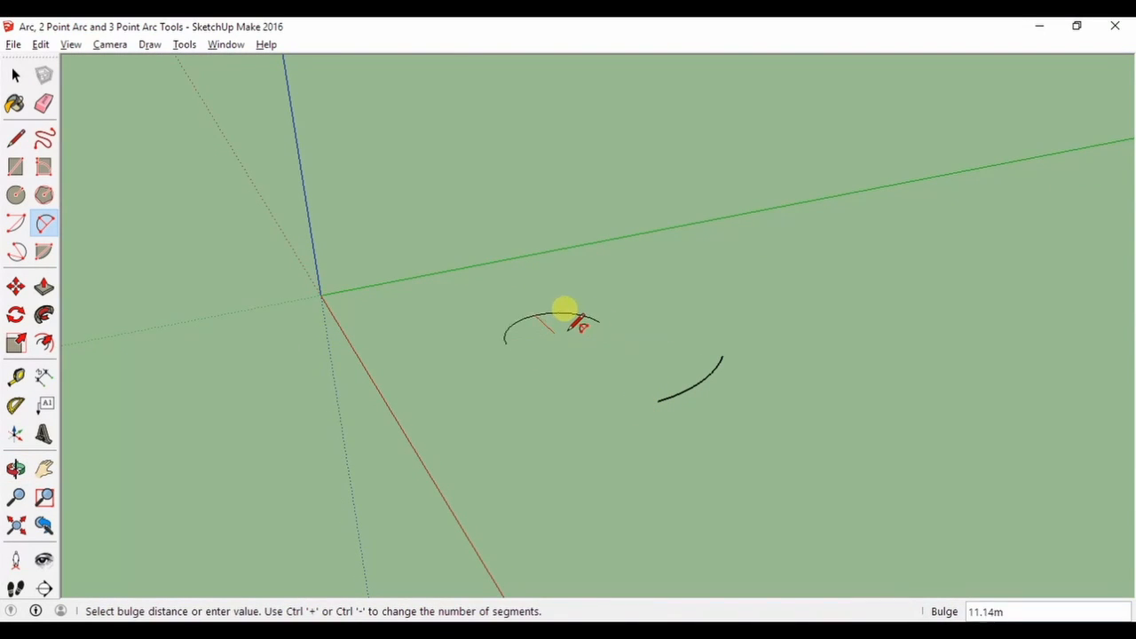
{"action": "left_click", "coordinate": [564, 309]}
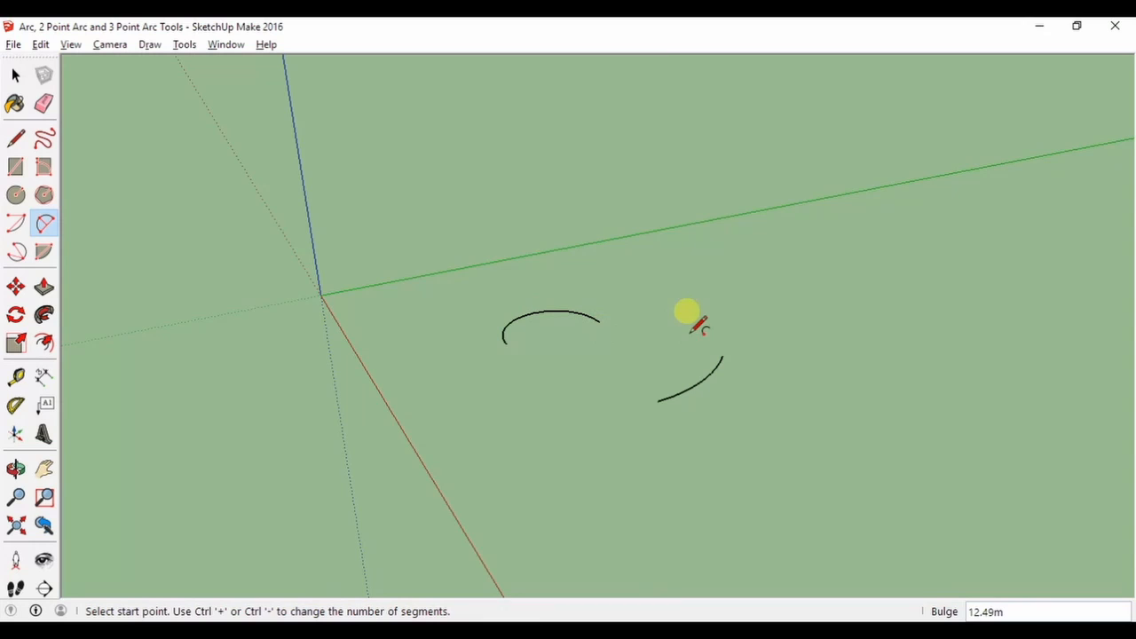
{"action": "left_click", "coordinate": [684, 313]}
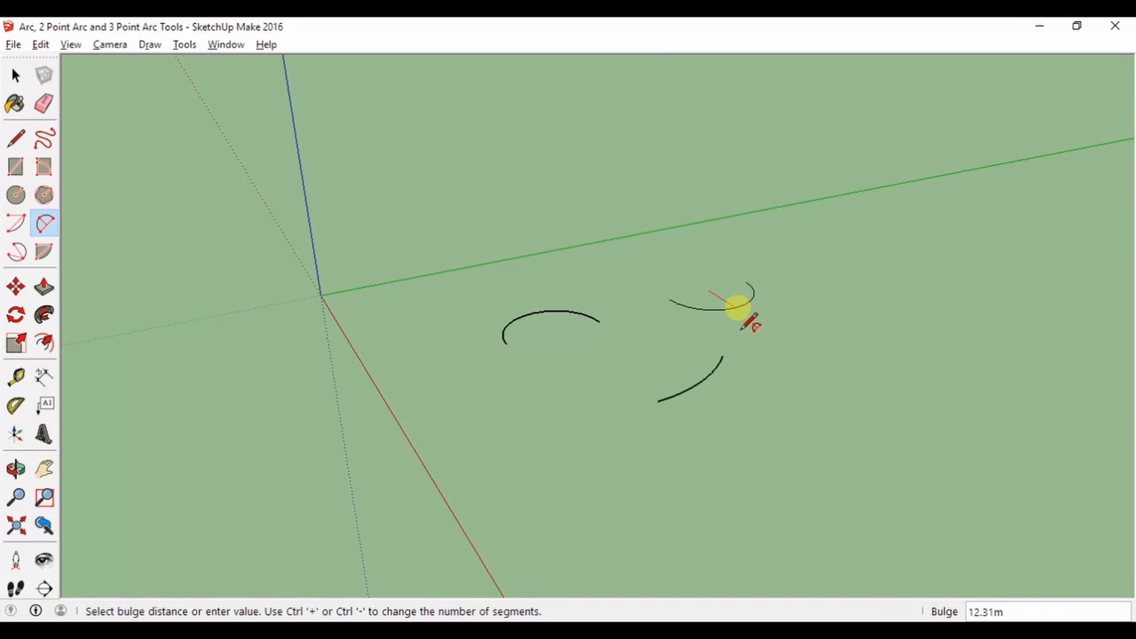
{"action": "left_click", "coordinate": [730, 305]}
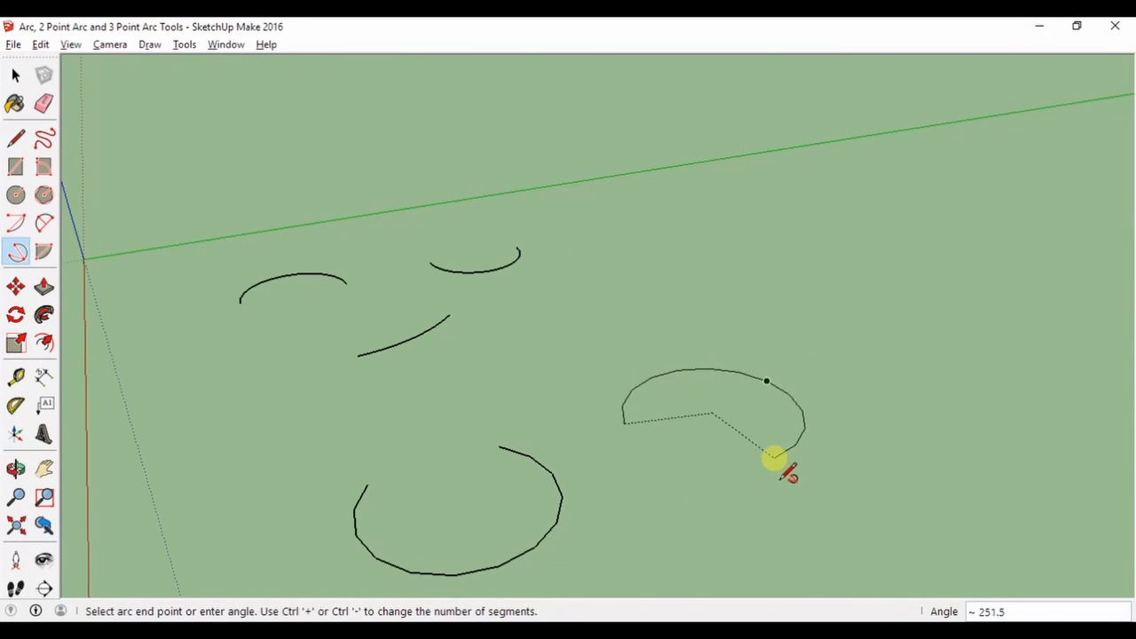
- Set the end point of the large horseshoe-shaped 3 Point Arc on the ground
{"action": "left_click", "coordinate": [767, 469]}
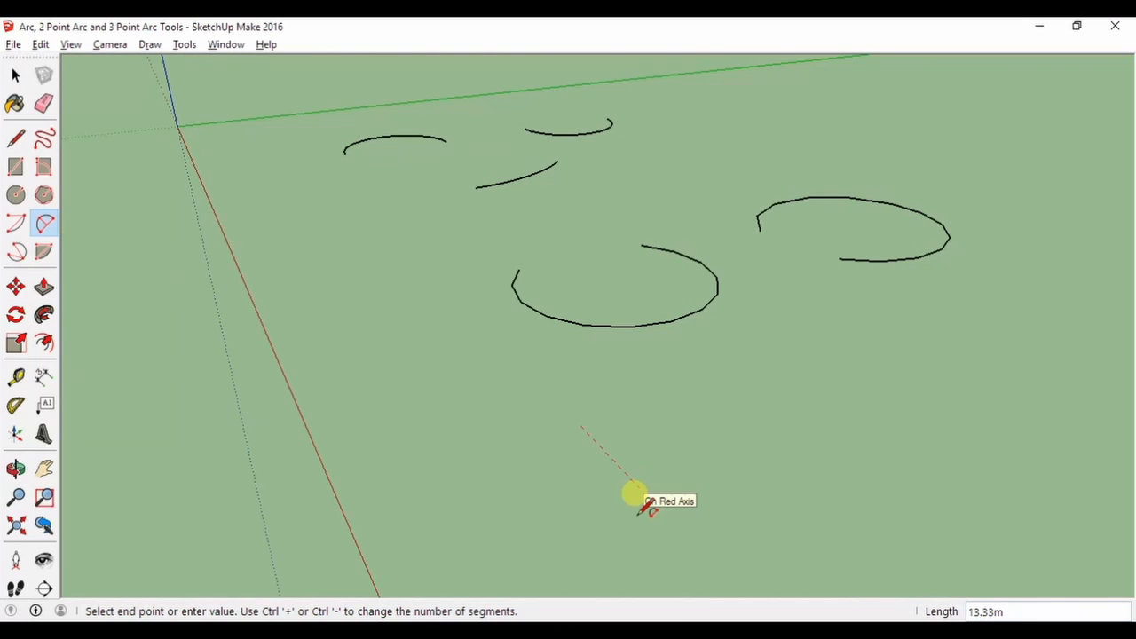
{"action": "mouse_move", "coordinate": [646, 410]}
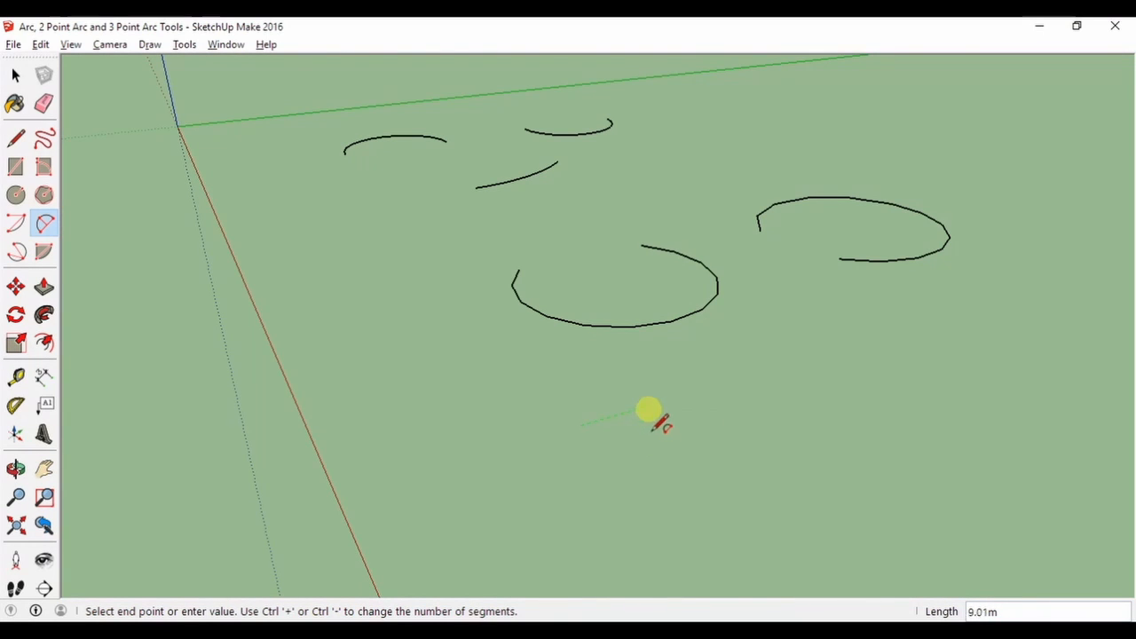
{"action": "mouse_move", "coordinate": [664, 399]}
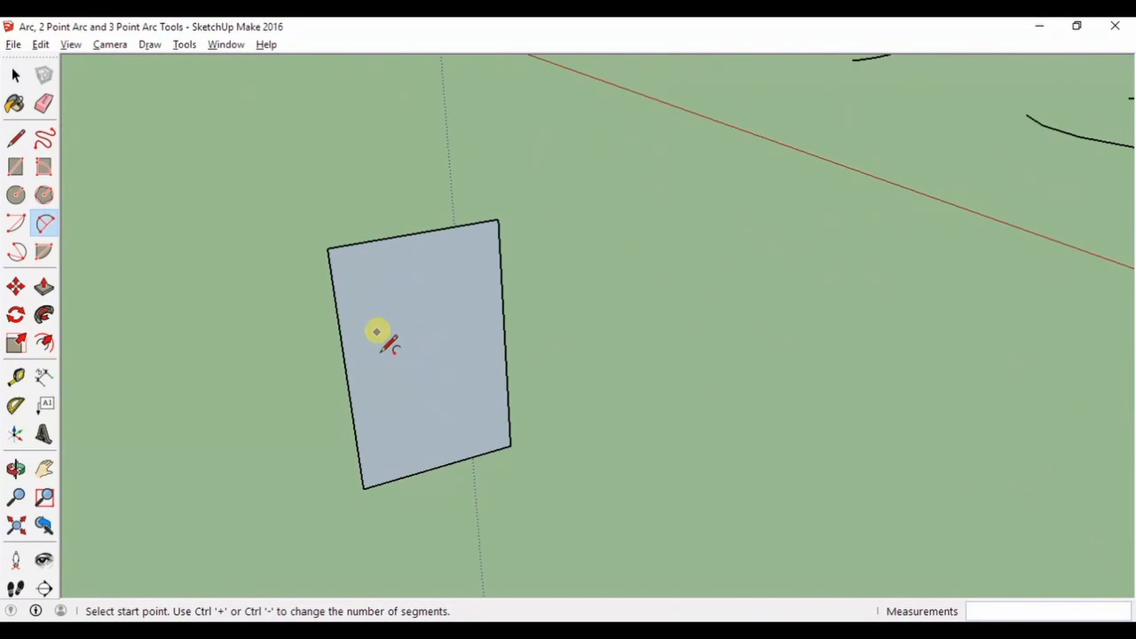
{"action": "mouse_move", "coordinate": [412, 233]}
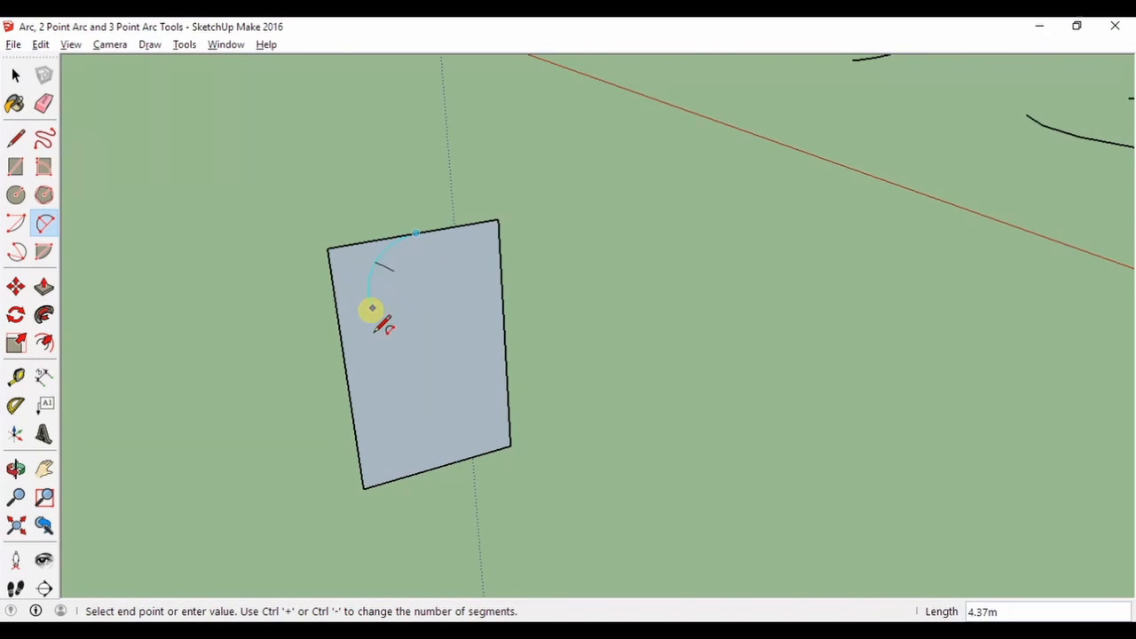
{"action": "mouse_move", "coordinate": [338, 347]}
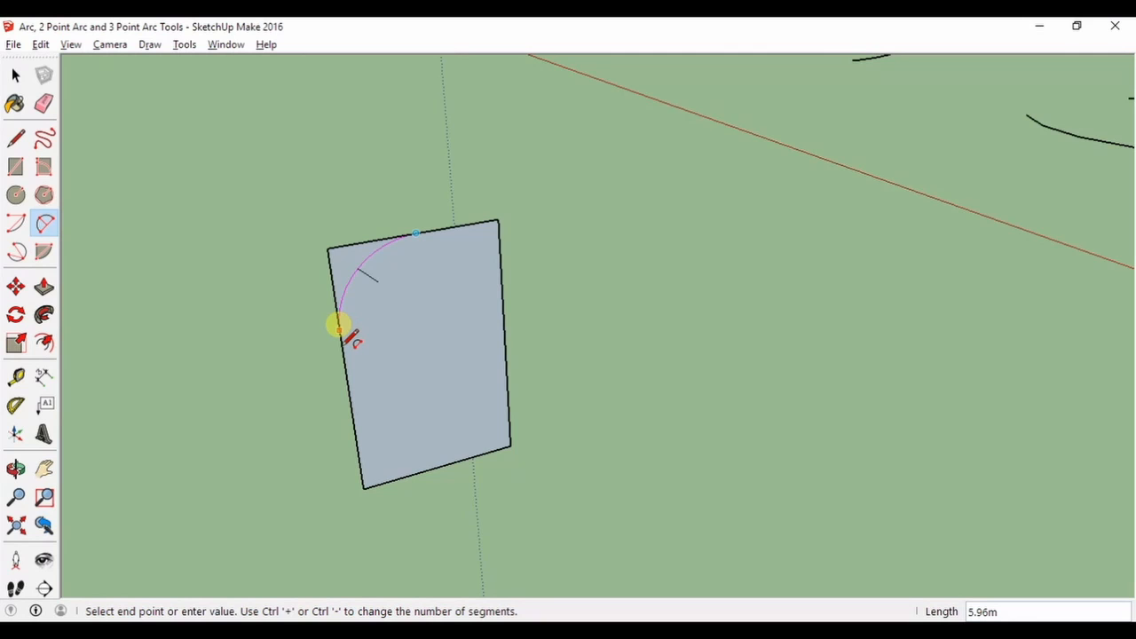
{"action": "mouse_move", "coordinate": [338, 327]}
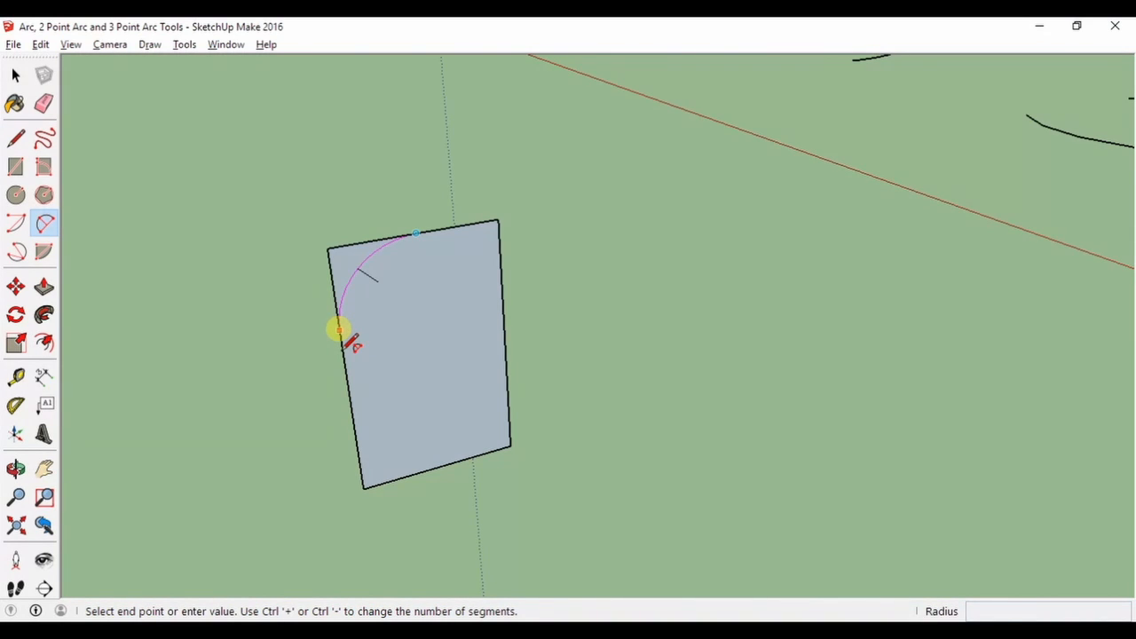
- Set the tangent arc's end point on the grey rectangle's left edge
{"action": "left_click", "coordinate": [339, 331]}
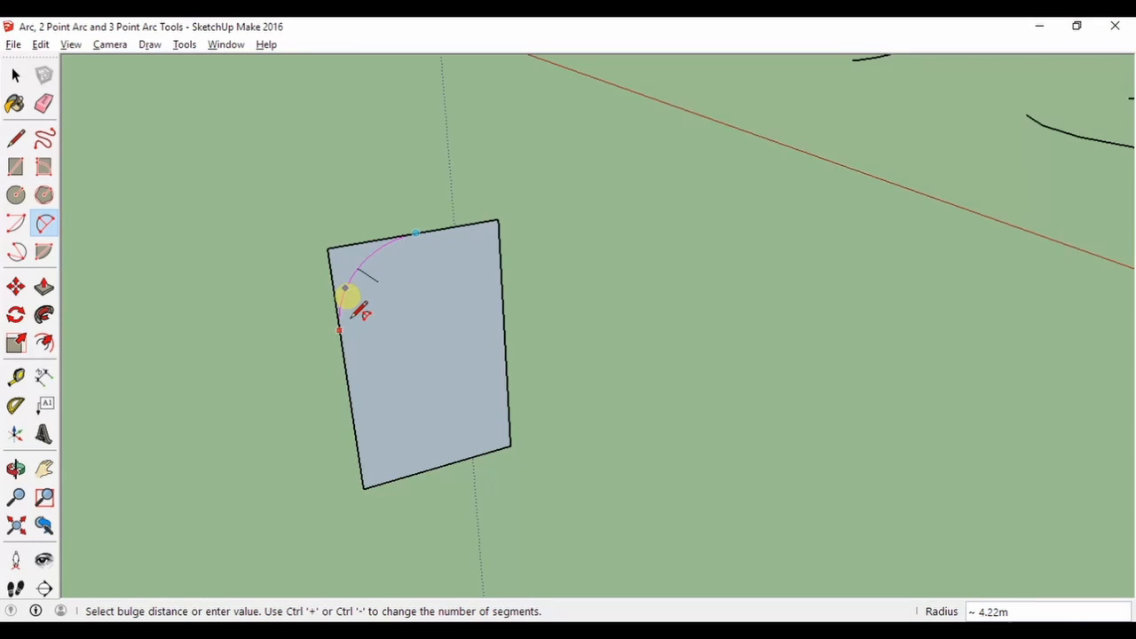